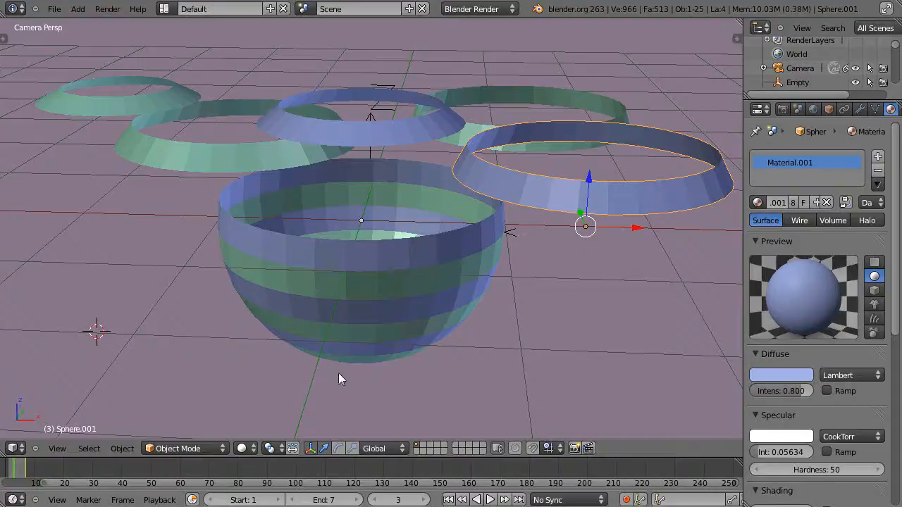
{"action": "mouse_move", "coordinate": [387, 233]}
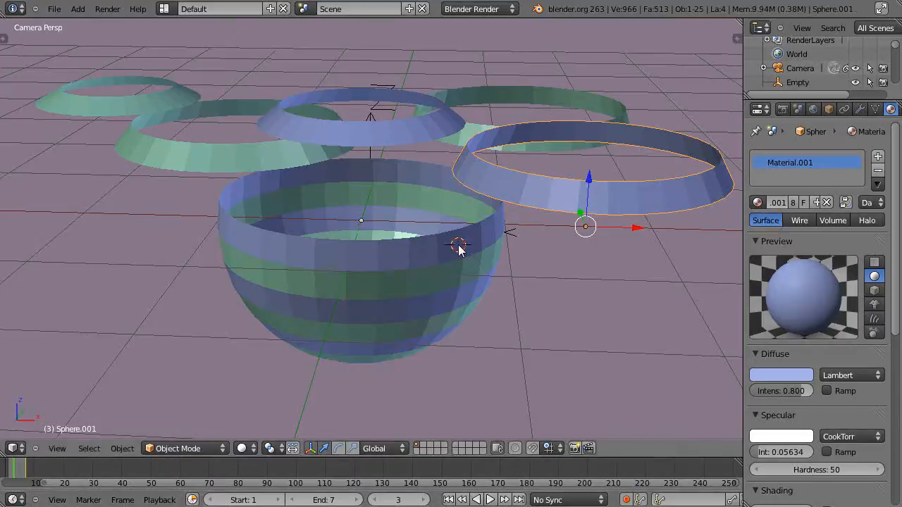
Move a separated ring object into position around the striped sphere
{"action": "left_click", "coordinate": [504, 498]}
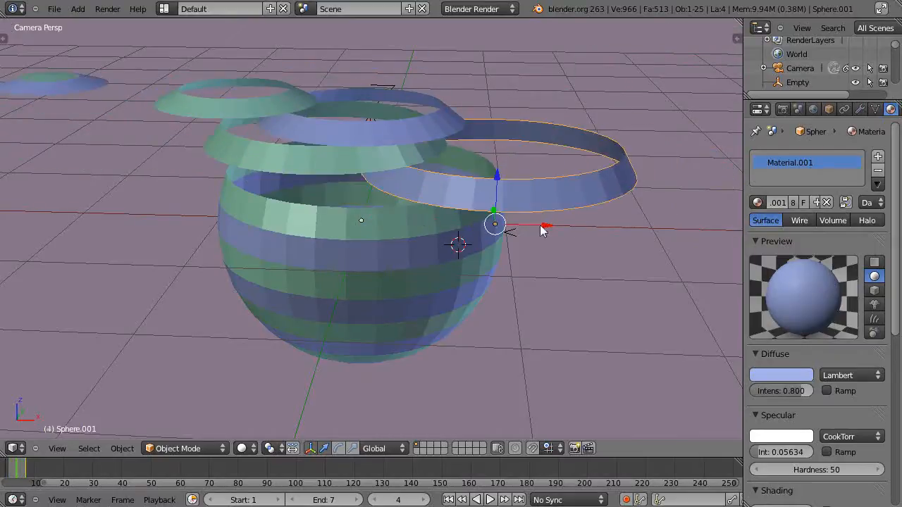
{"action": "mouse_move", "coordinate": [556, 197]}
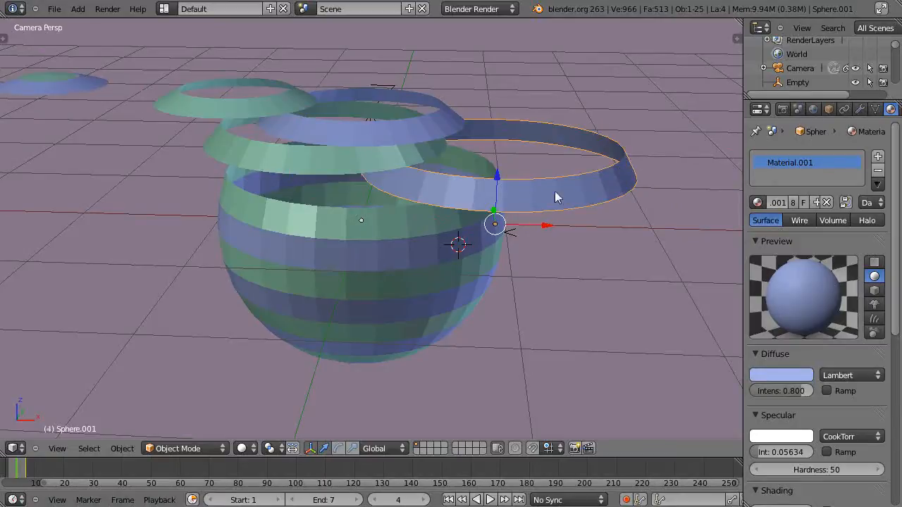
{"action": "mouse_move", "coordinate": [425, 146]}
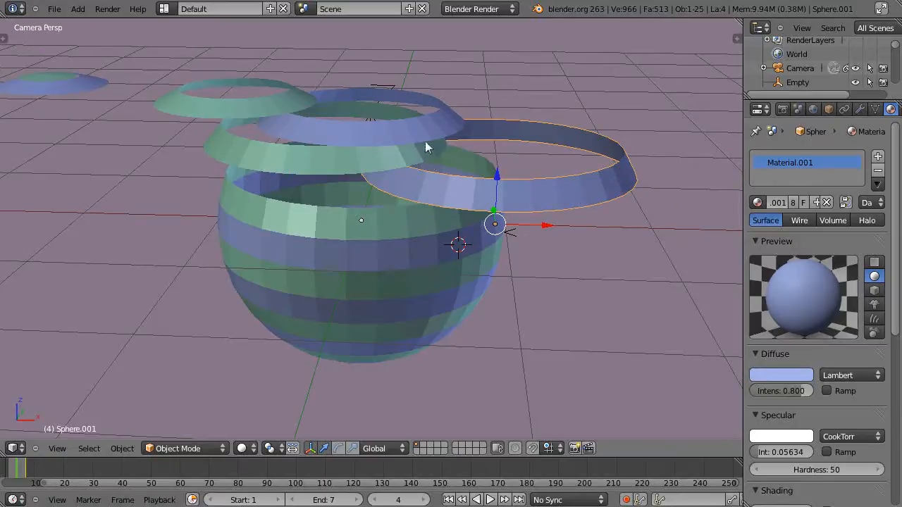
{"action": "mouse_move", "coordinate": [335, 147]}
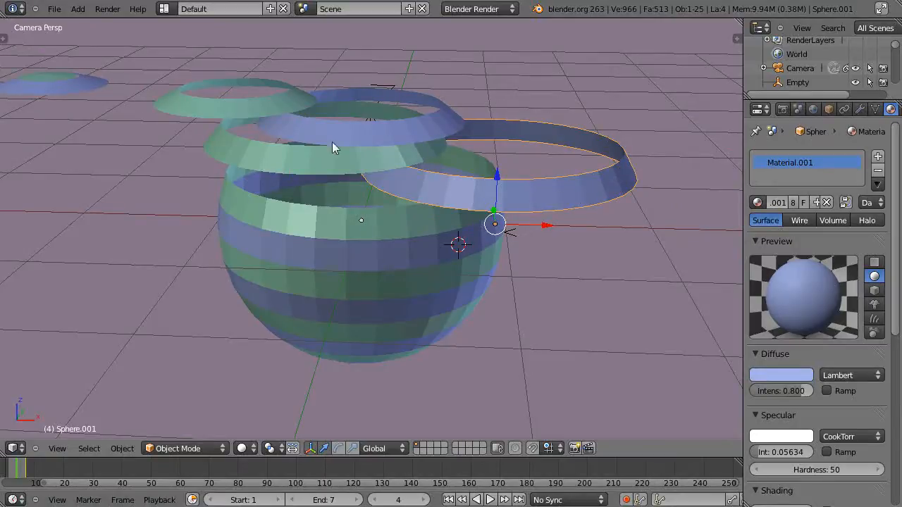
{"action": "mouse_move", "coordinate": [45, 80]}
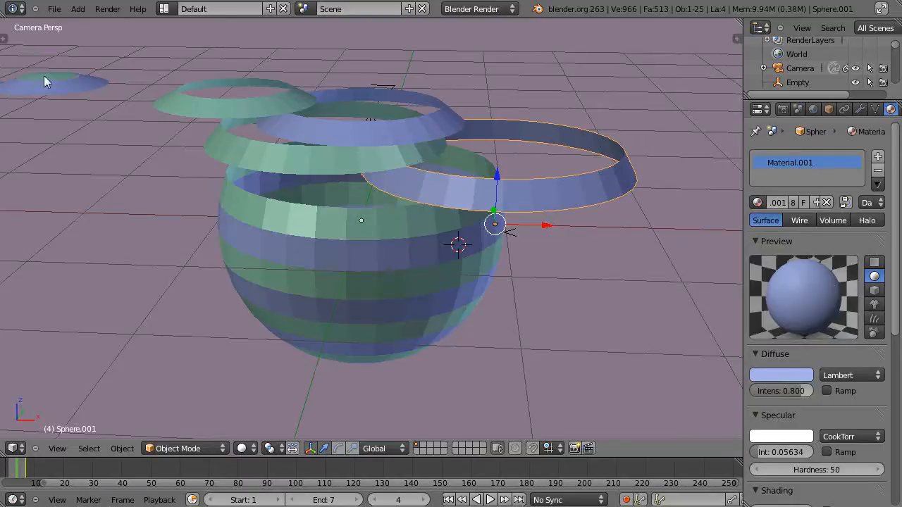
{"action": "mouse_move", "coordinate": [174, 145]}
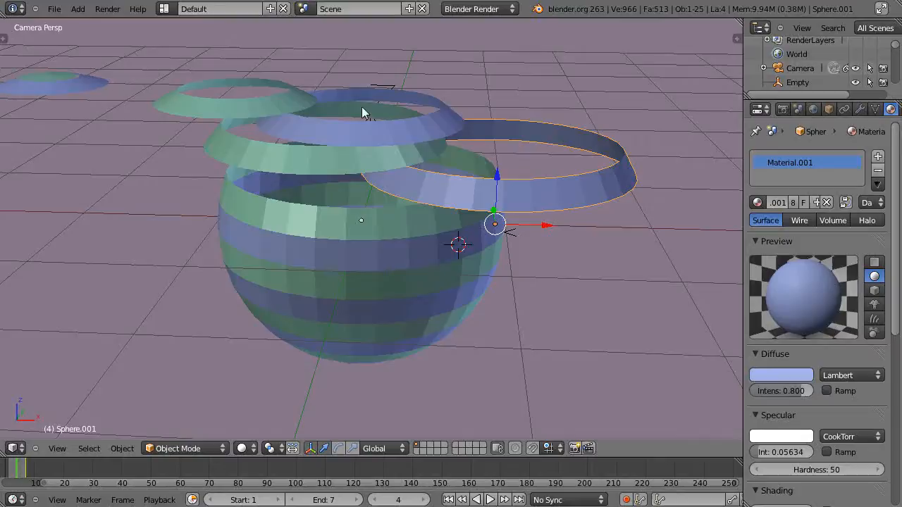
{"action": "mouse_move", "coordinate": [444, 217]}
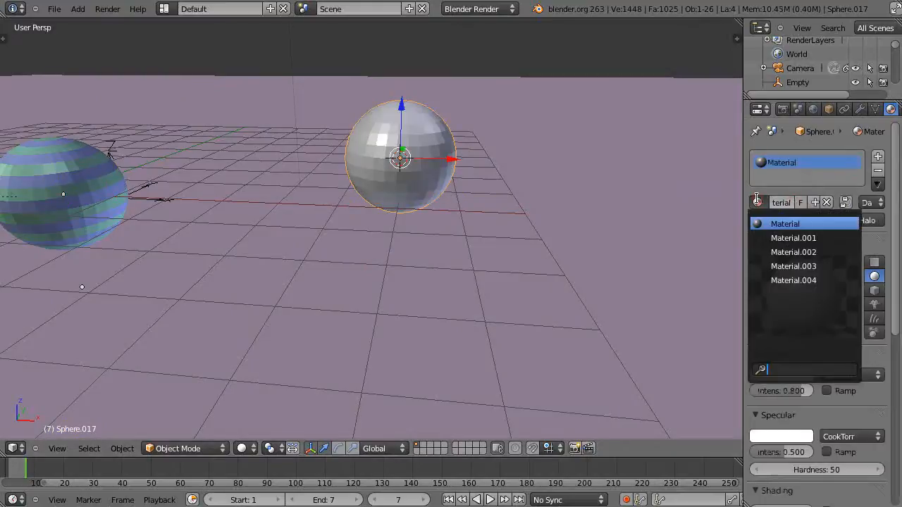
Assign the existing Material to the new sphere and set its diffuse colour to pink
{"action": "left_click", "coordinate": [785, 223]}
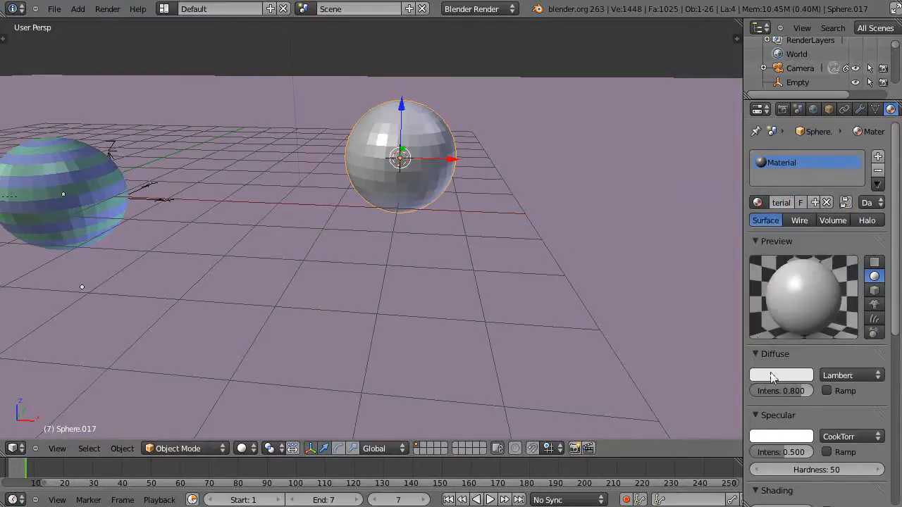
{"action": "left_click", "coordinate": [781, 375]}
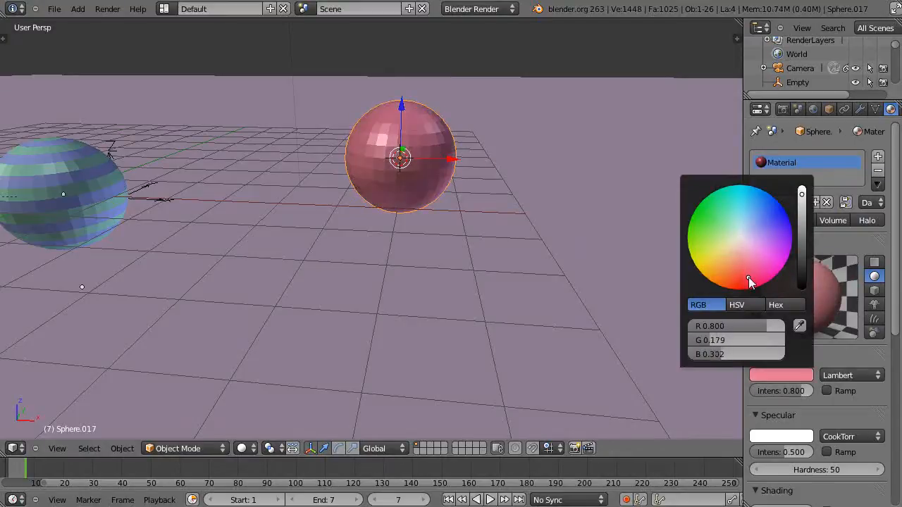
{"action": "left_click", "coordinate": [392, 243]}
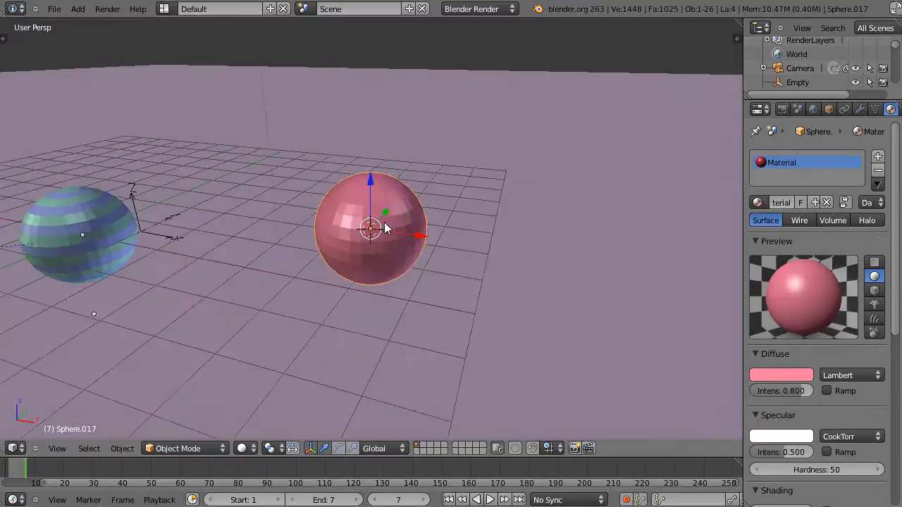
Edit the pink sphere's mesh and select one face loop near its top
{"action": "key", "text": "Tab"}
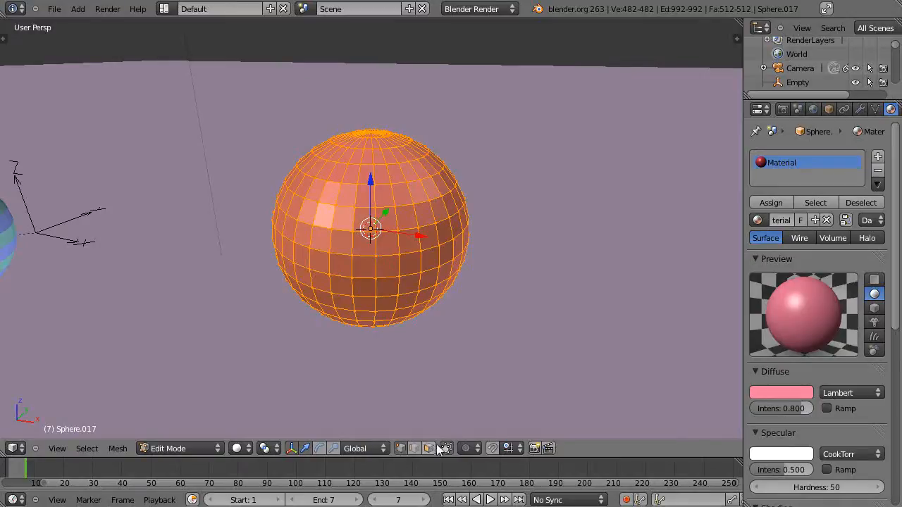
{"action": "mouse_move", "coordinate": [400, 448]}
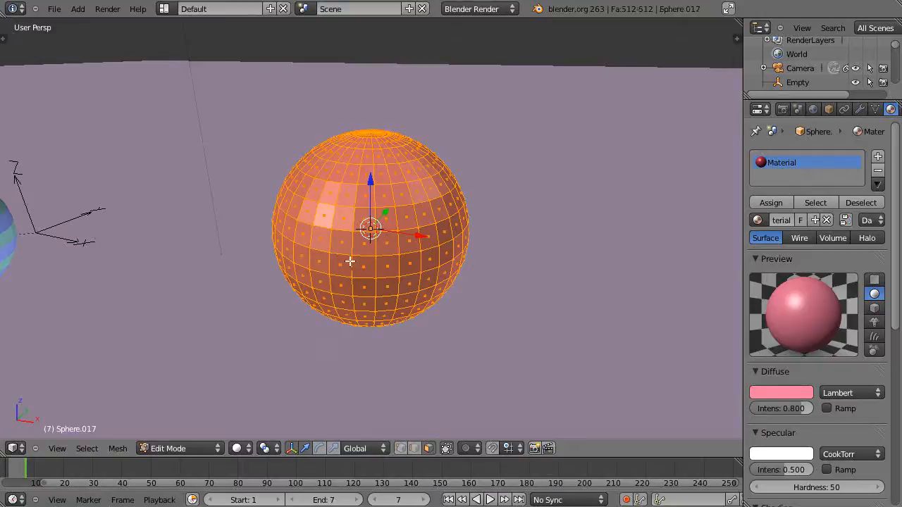
{"action": "left_click", "coordinate": [341, 242]}
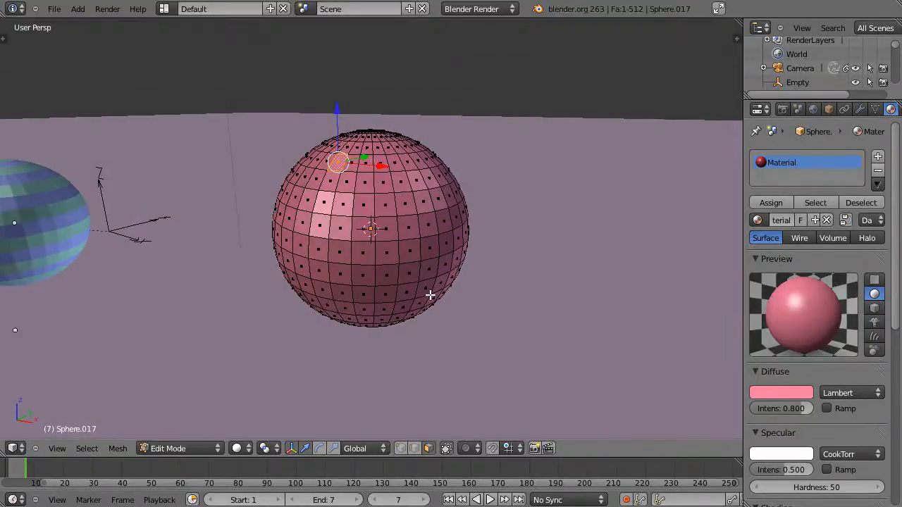
{"action": "mouse_move", "coordinate": [386, 254]}
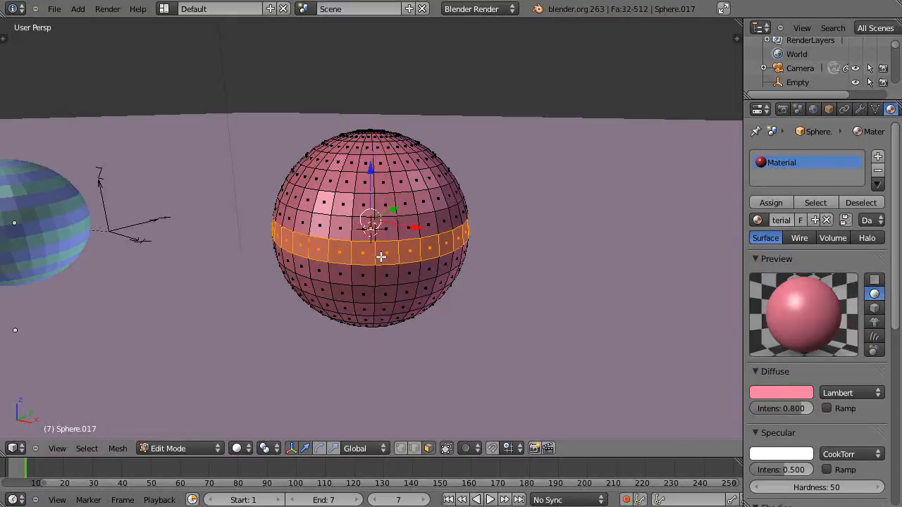
{"action": "left_click", "coordinate": [381, 254]}
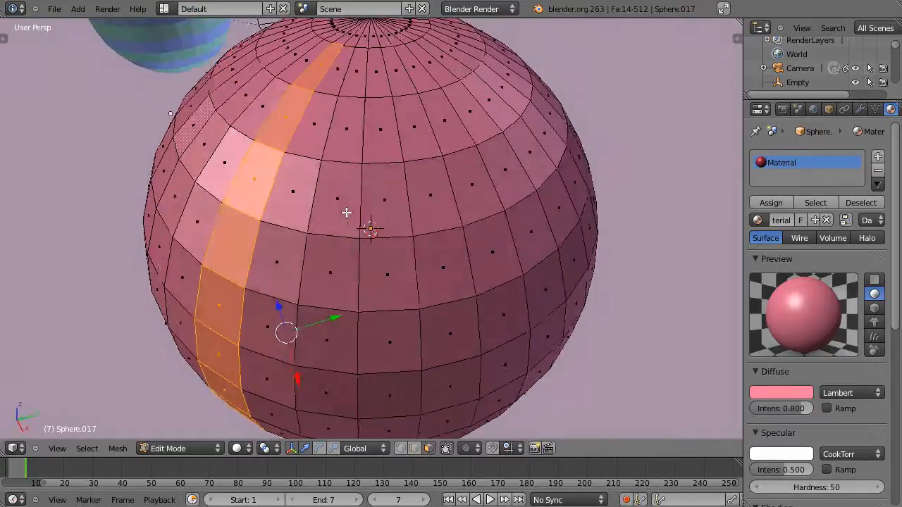
{"action": "scroll", "scroll_direction": "down", "scroll_amount": 3}
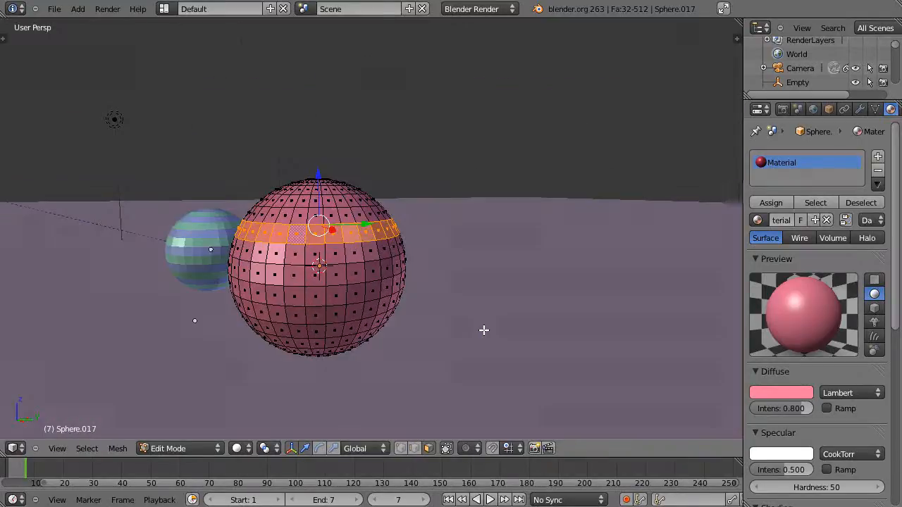
Separate the selected face ring into its own object via Separate > Selection
{"action": "key", "text": "p"}
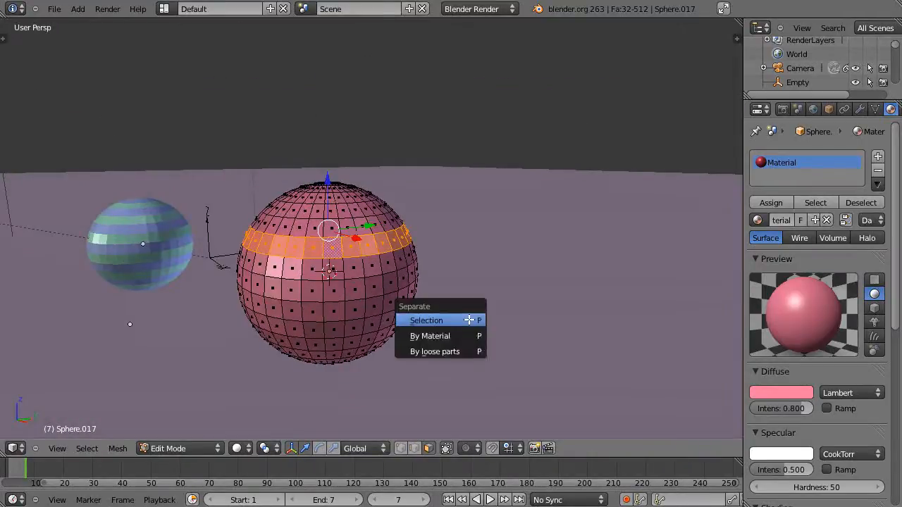
{"action": "mouse_move", "coordinate": [425, 321]}
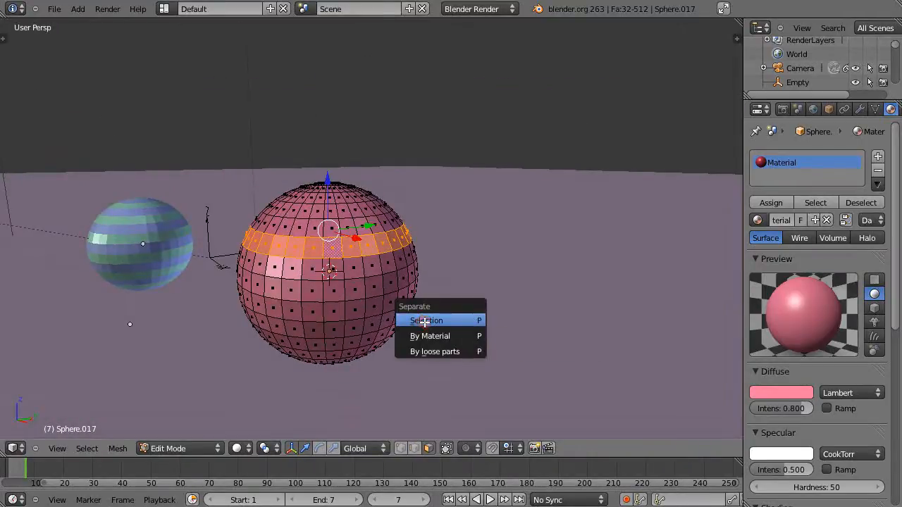
{"action": "left_click", "coordinate": [426, 321]}
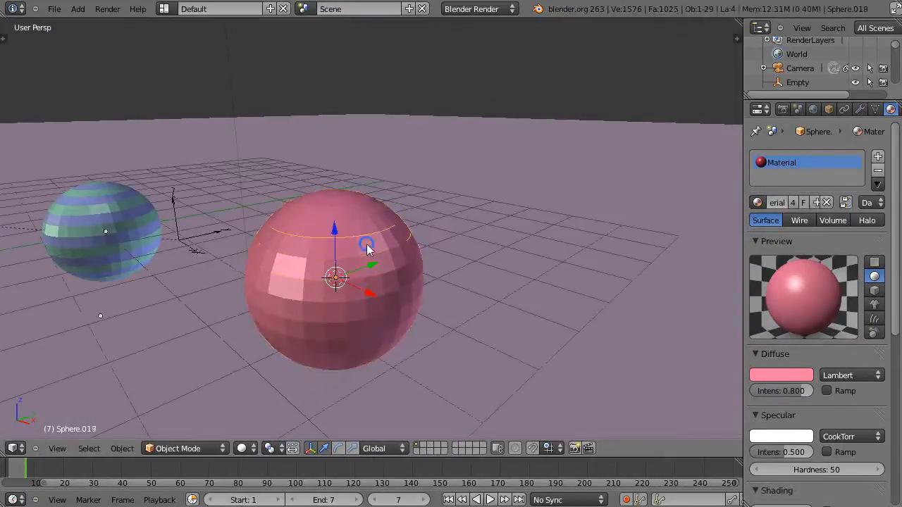
Select the separated ring at the top of the pink sphere as the active object
{"action": "left_click", "coordinate": [366, 246]}
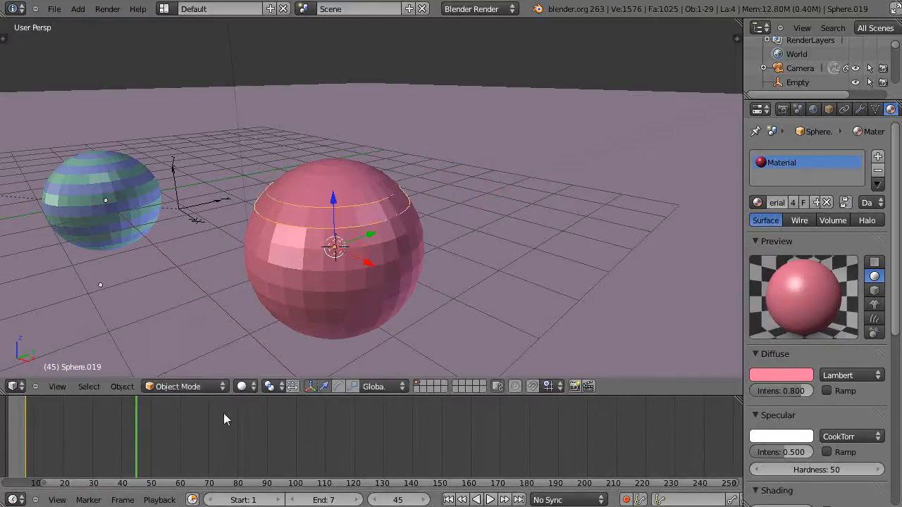
{"action": "key", "text": "i"}
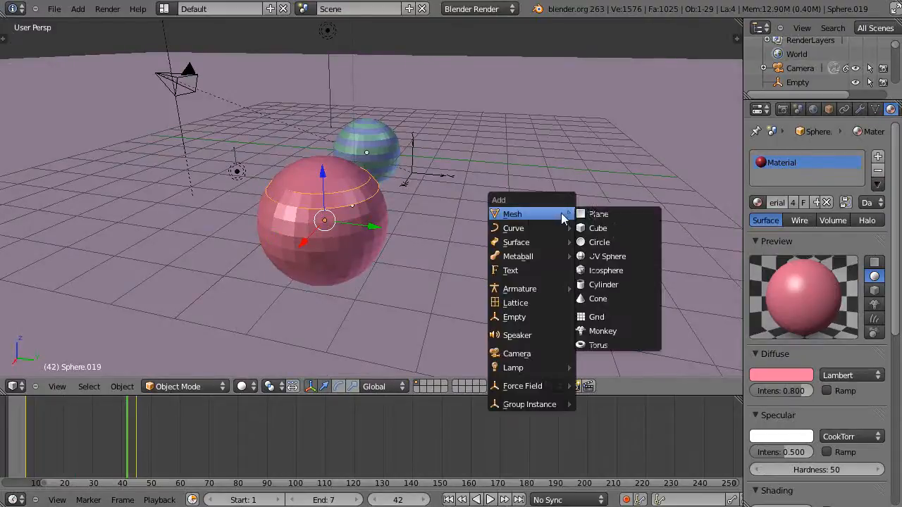
Add a cube and subdivide it with a Multiresolution modifier into a rounded grey sphere
{"action": "left_click", "coordinate": [598, 228]}
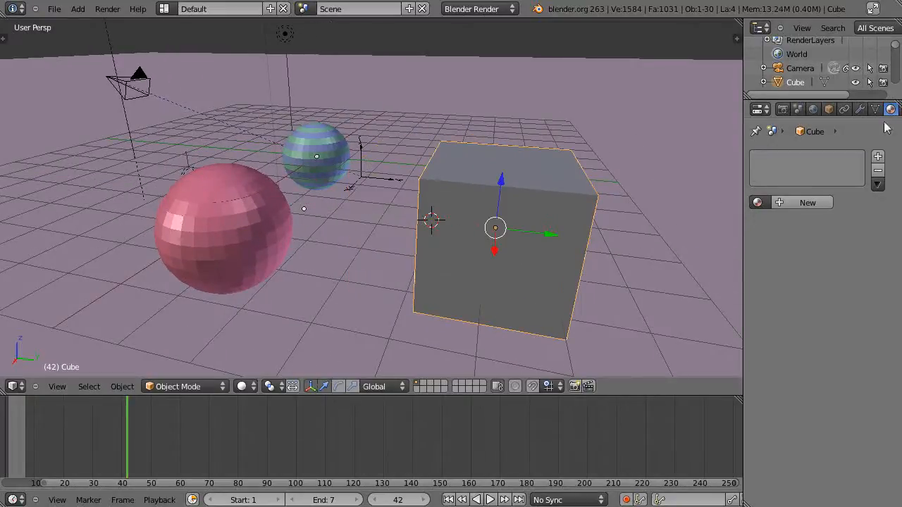
{"action": "left_click", "coordinate": [859, 109]}
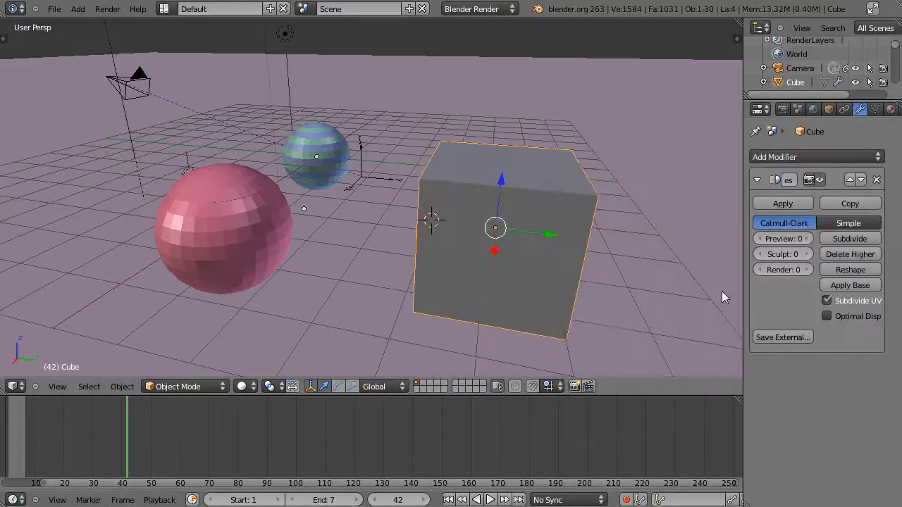
{"action": "left_click", "coordinate": [849, 238]}
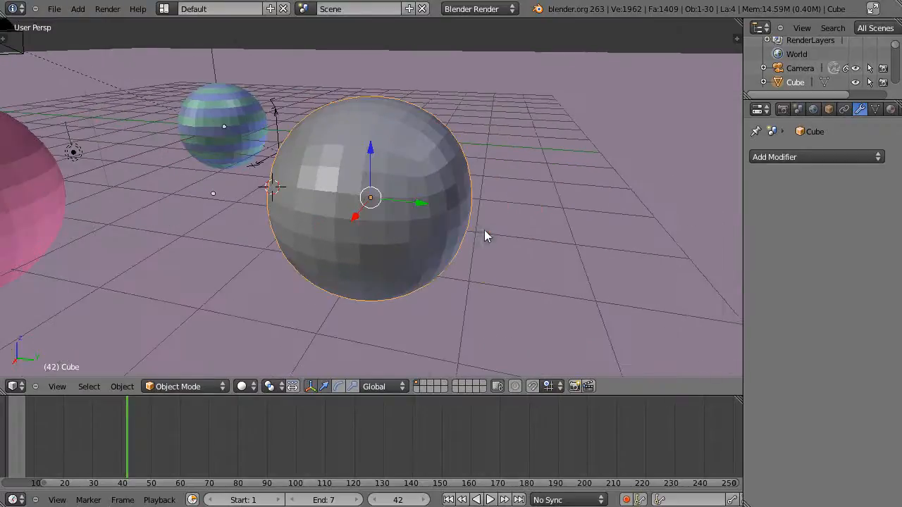
{"action": "left_click_drag", "start_coordinate": [486, 237], "coordinate": [454, 241]}
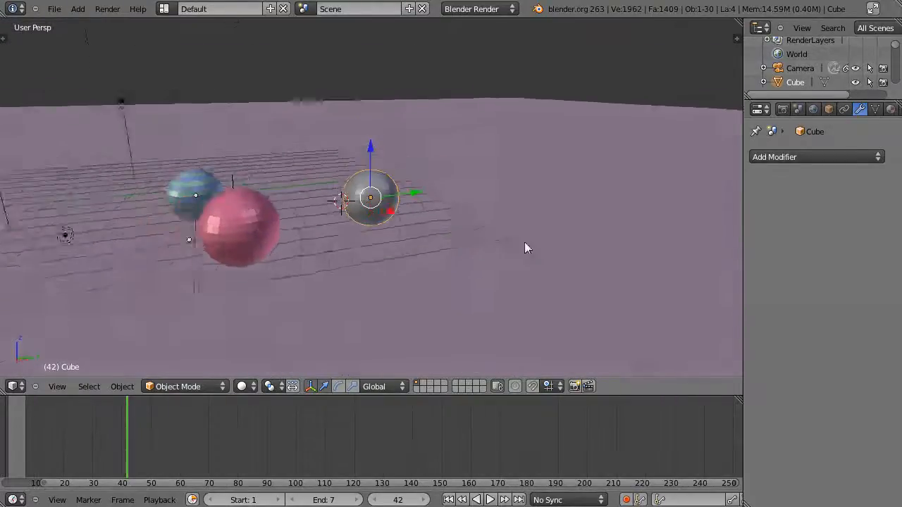
{"action": "left_click_drag", "start_coordinate": [529, 248], "coordinate": [434, 271]}
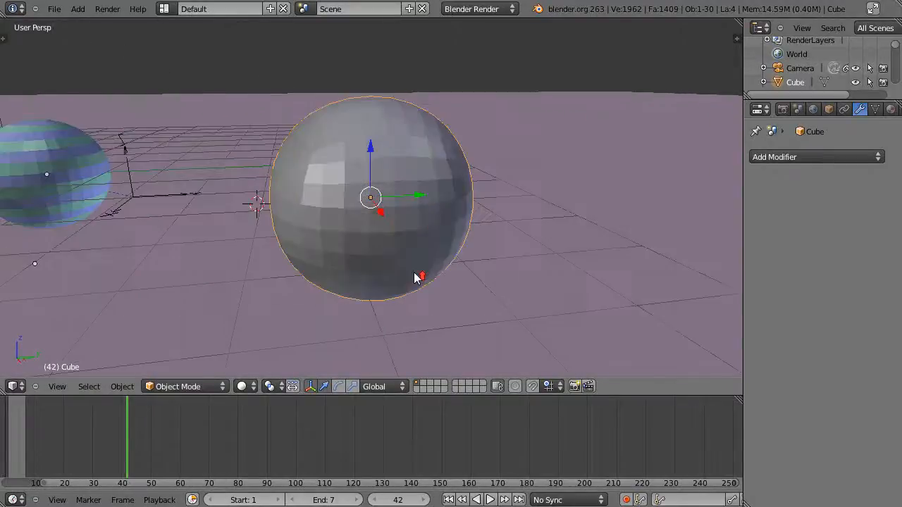
{"action": "left_click", "coordinate": [816, 157]}
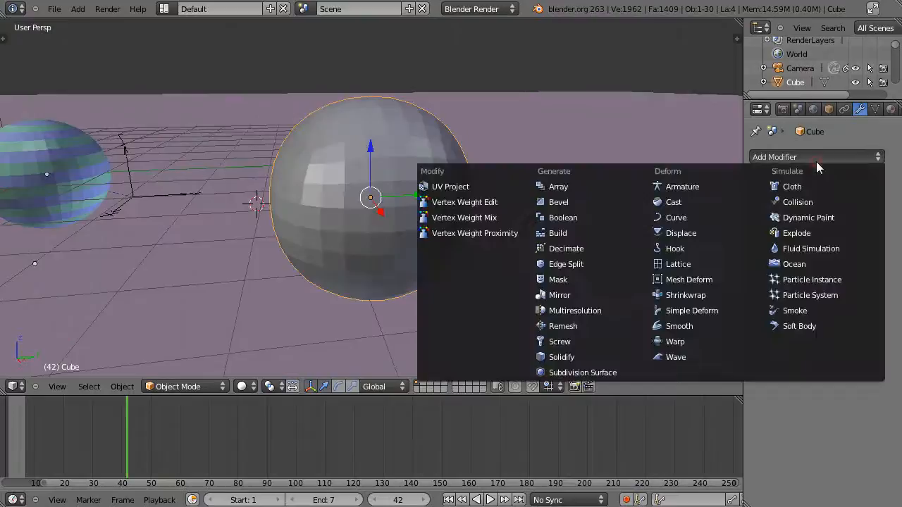
{"action": "mouse_move", "coordinate": [558, 186]}
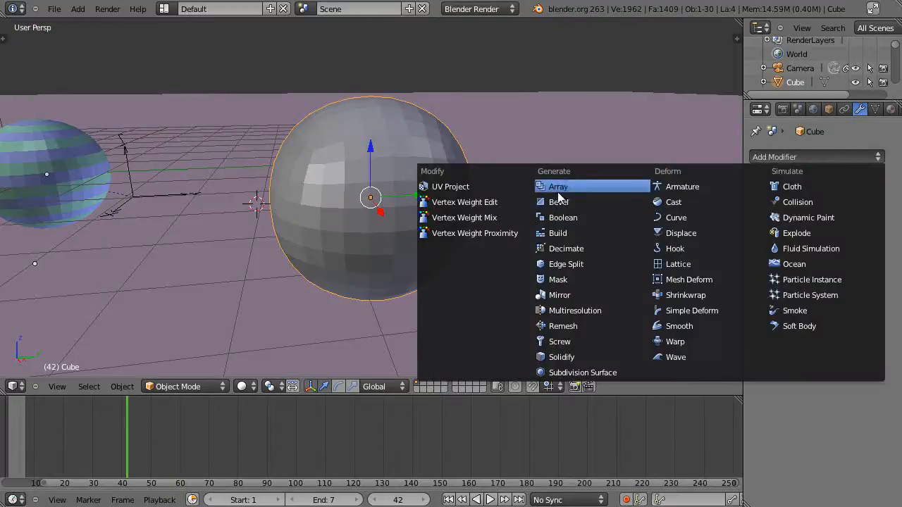
{"action": "left_click", "coordinate": [583, 372]}
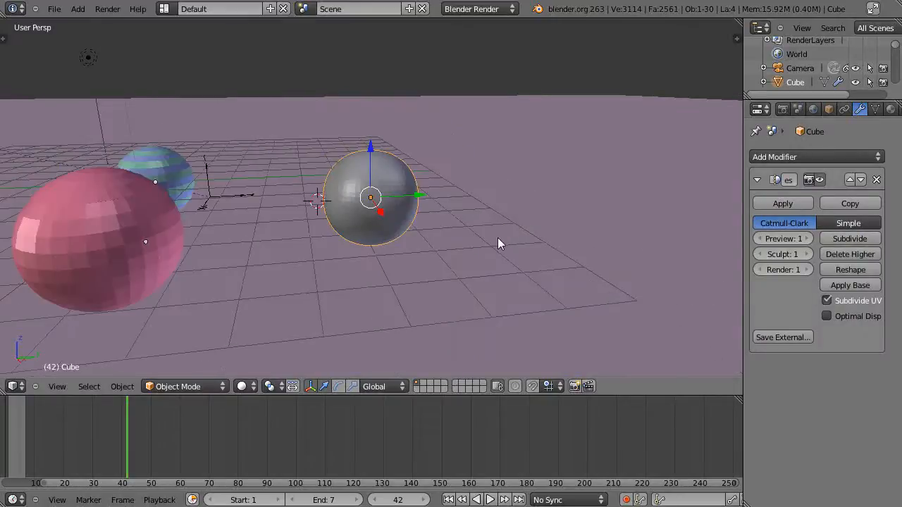
{"action": "scroll", "scroll_direction": "up", "scroll_amount": 3}
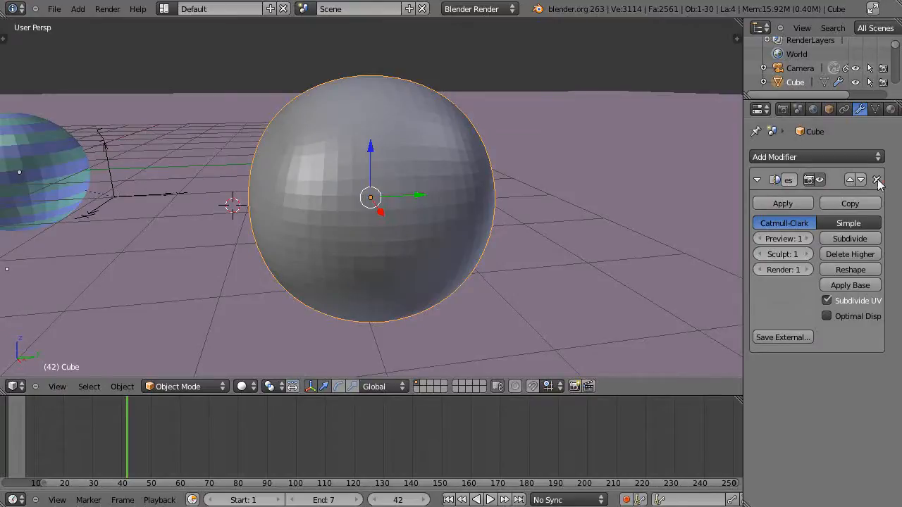
{"action": "left_click", "coordinate": [876, 180]}
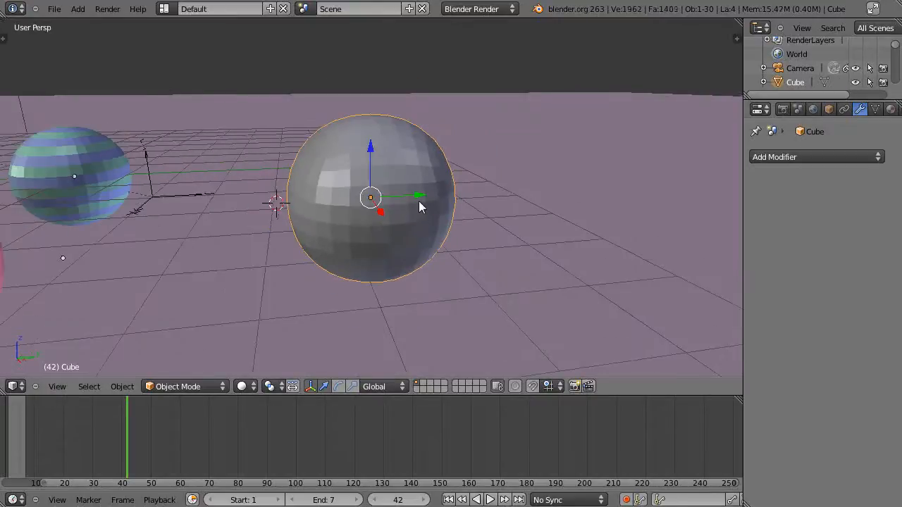
{"action": "key", "text": "Tab"}
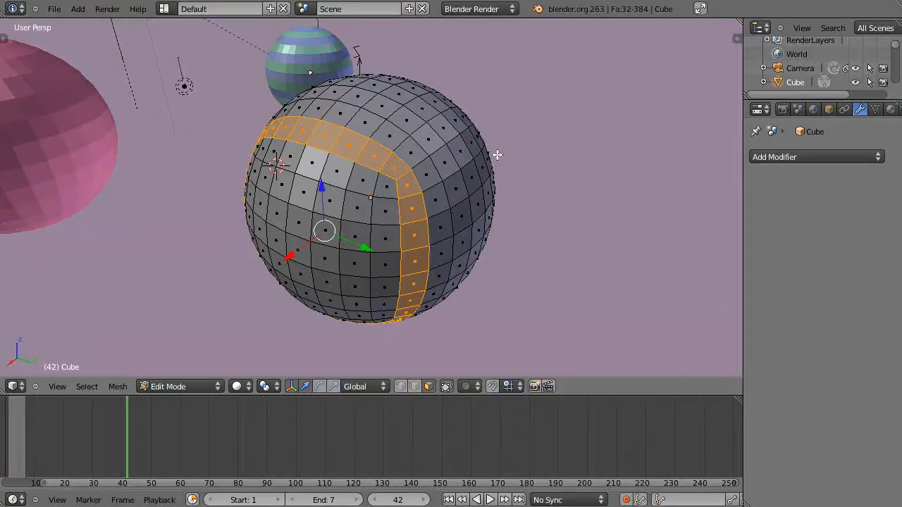
Zoom the view while the face loop on the rounded cube sphere stays selected
{"action": "scroll", "scroll_direction": "down", "scroll_amount": 3}
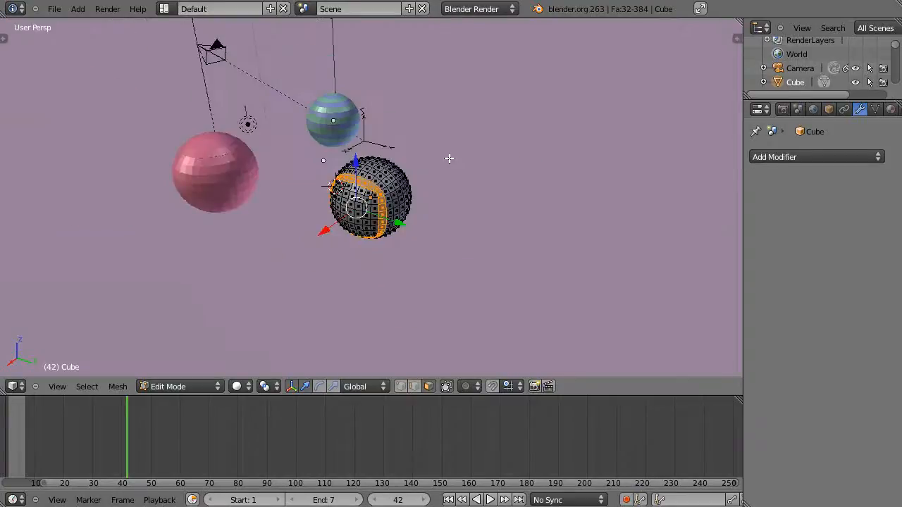